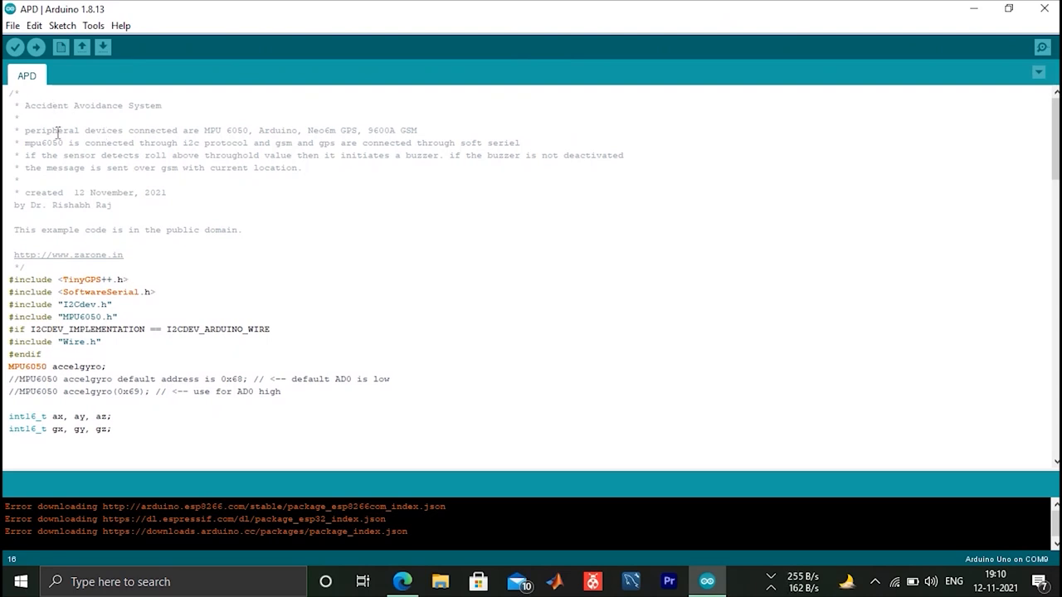
- Select the TinyGPS++ #include line and bring up the Sketch > Include Library options
{"action": "scroll", "scroll_direction": "down", "scroll_amount": 3}
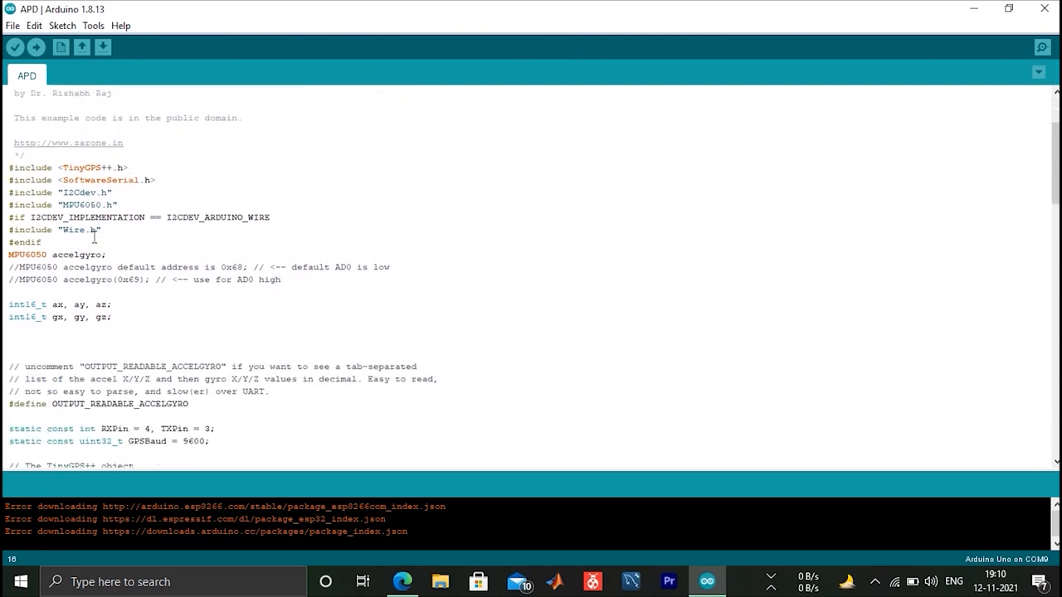
{"action": "left_click_drag", "start_coordinate": [9, 167], "coordinate": [112, 193]}
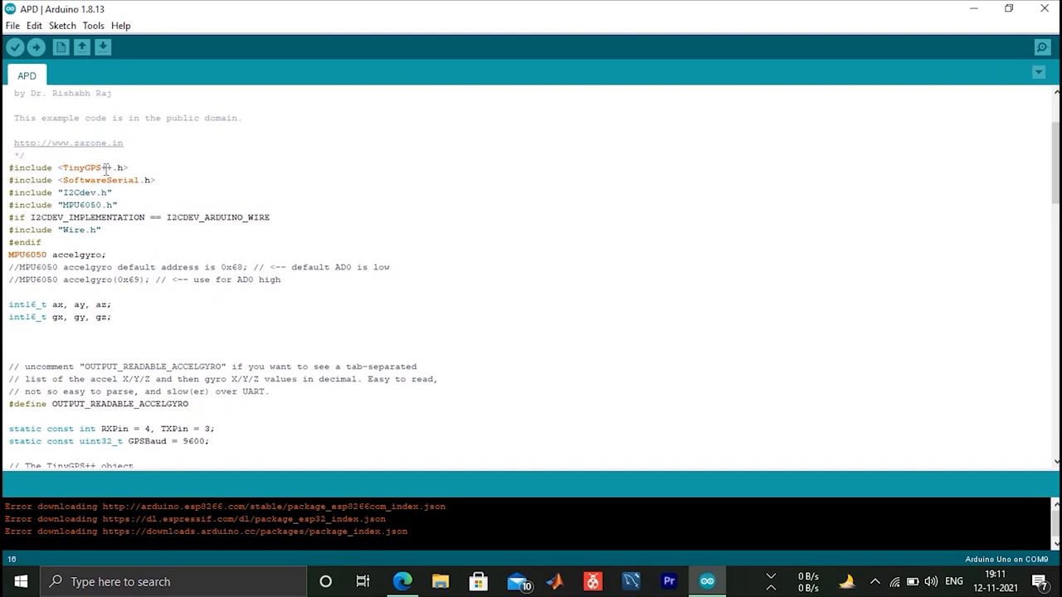
{"action": "triple_click", "coordinate": [67, 168]}
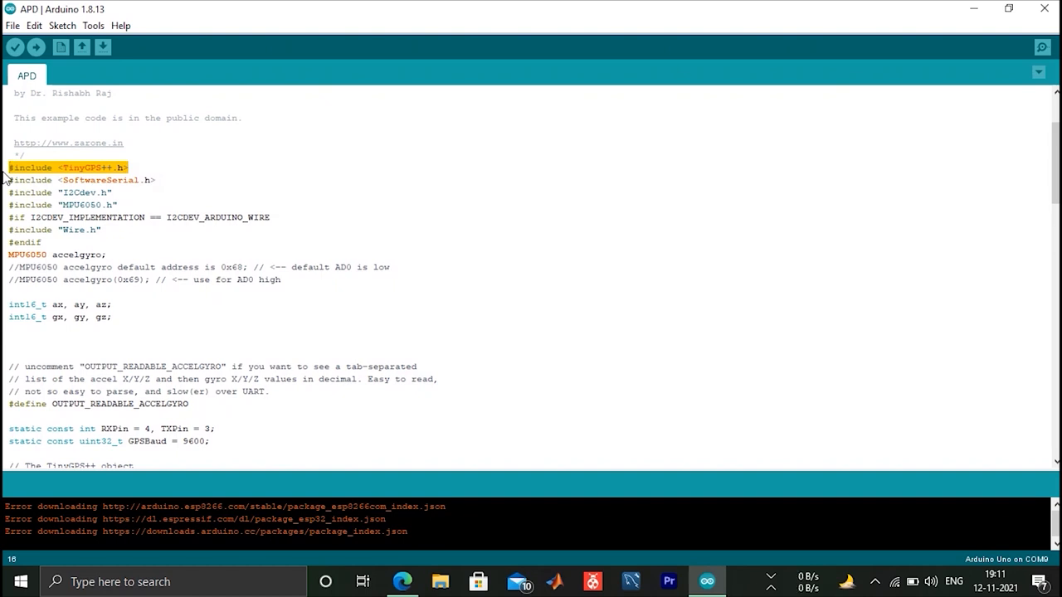
{"action": "left_click", "coordinate": [63, 25]}
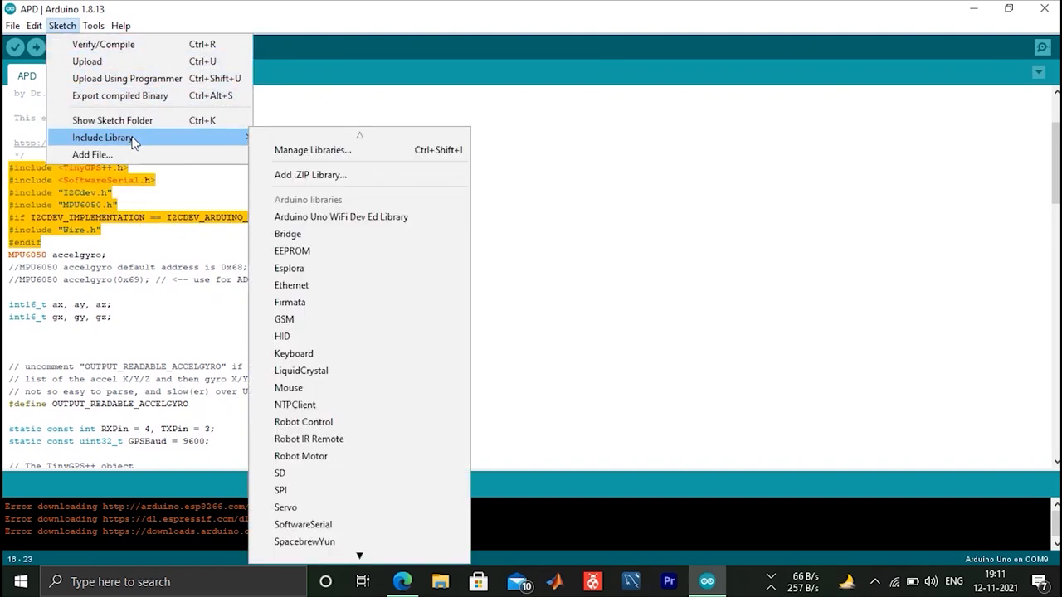
- Search Library Manager for 'tiny', 'SoftwareSerial' and 'MPU', installing Firmata 2.5.7
{"action": "left_click", "coordinate": [291, 152]}
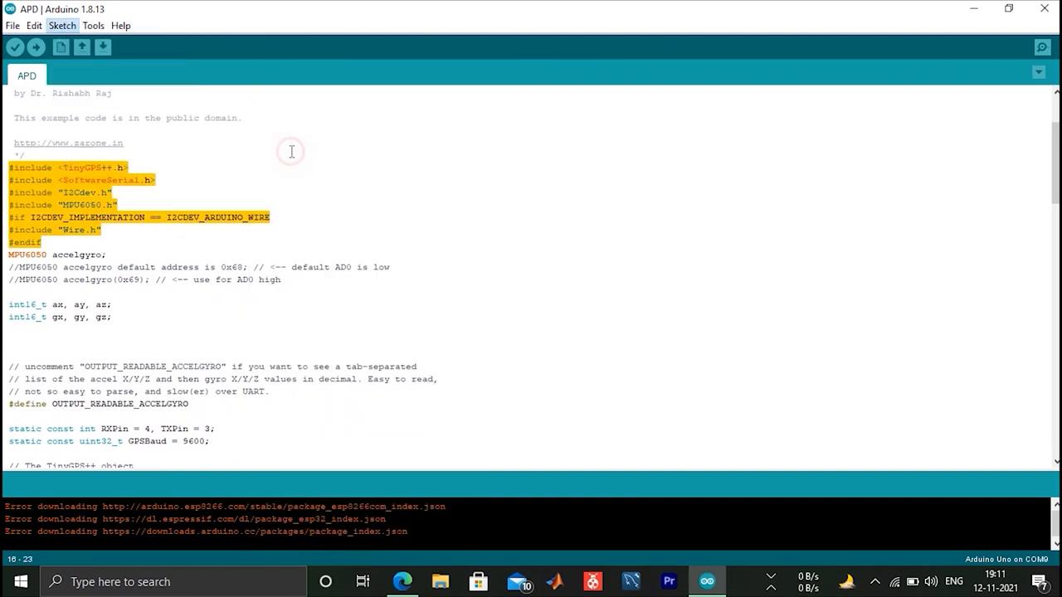
{"action": "mouse_move", "coordinate": [434, 150]}
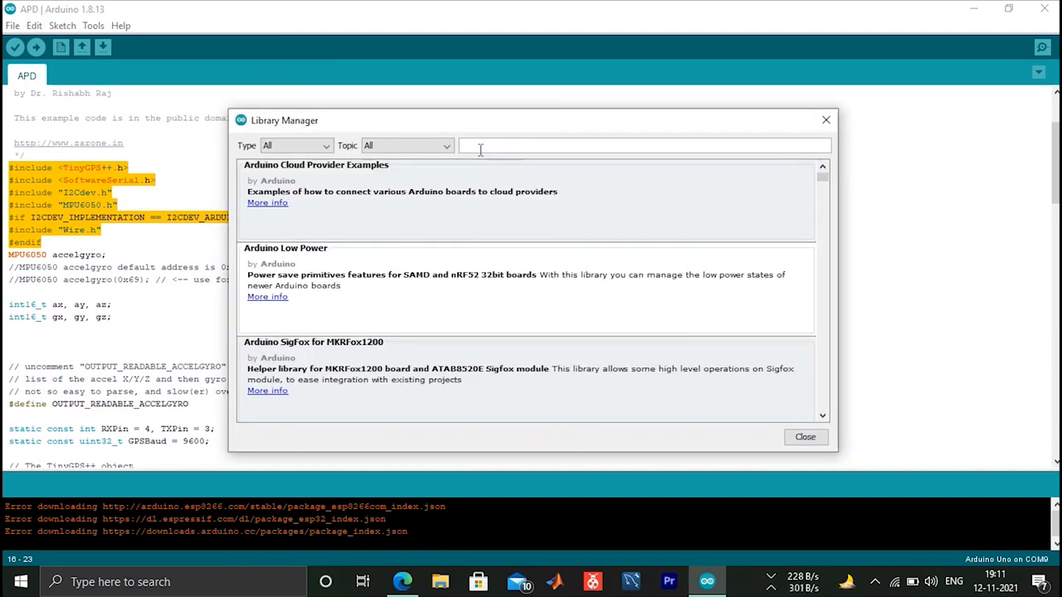
{"action": "type", "text": "tiny"}
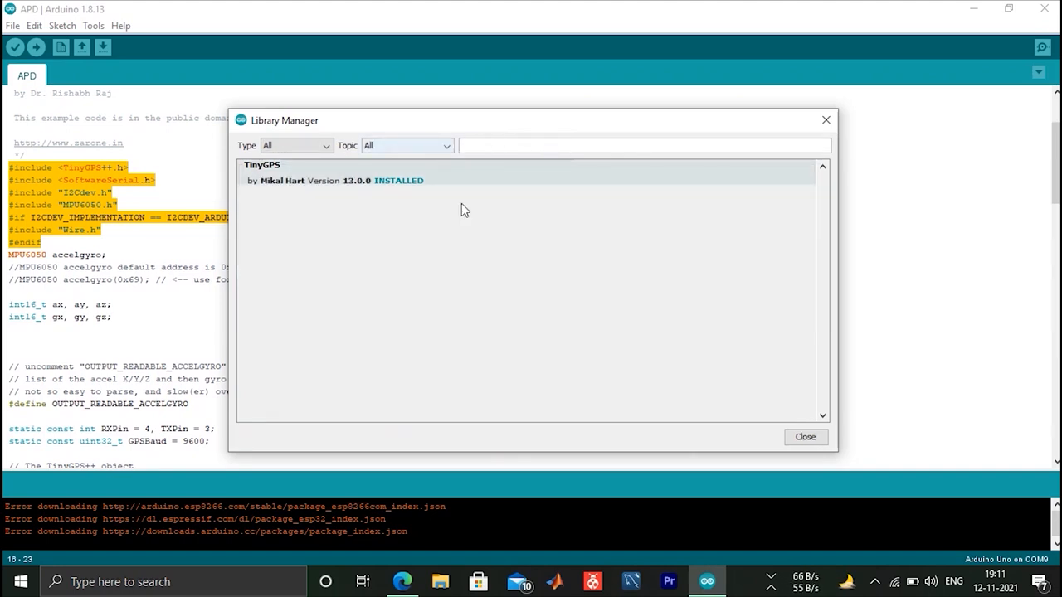
{"action": "type", "text": "SoftwareSerial"}
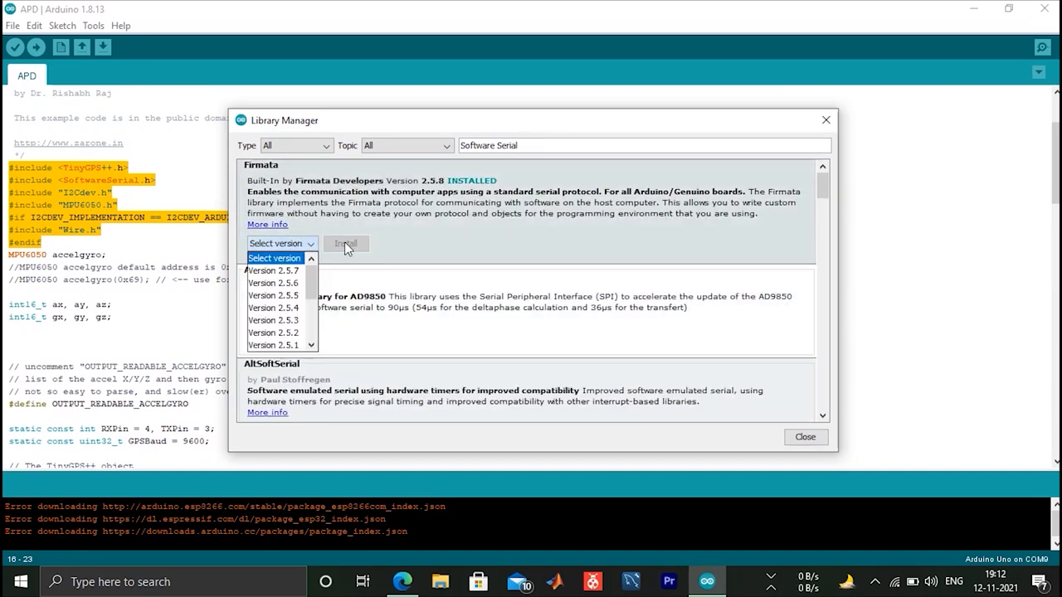
{"action": "left_click", "coordinate": [345, 244]}
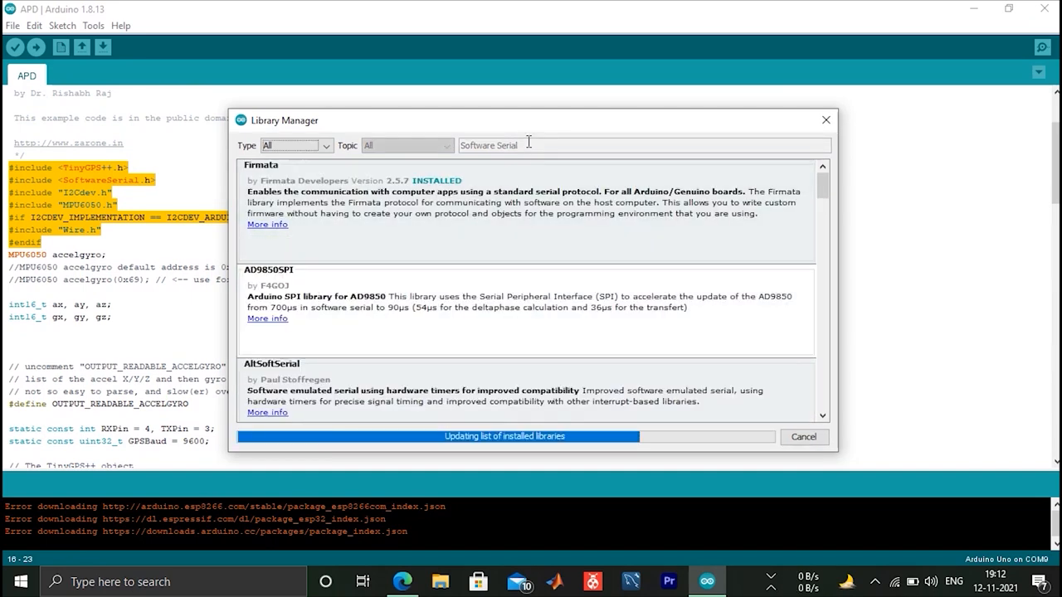
{"action": "type", "text": "MPU"}
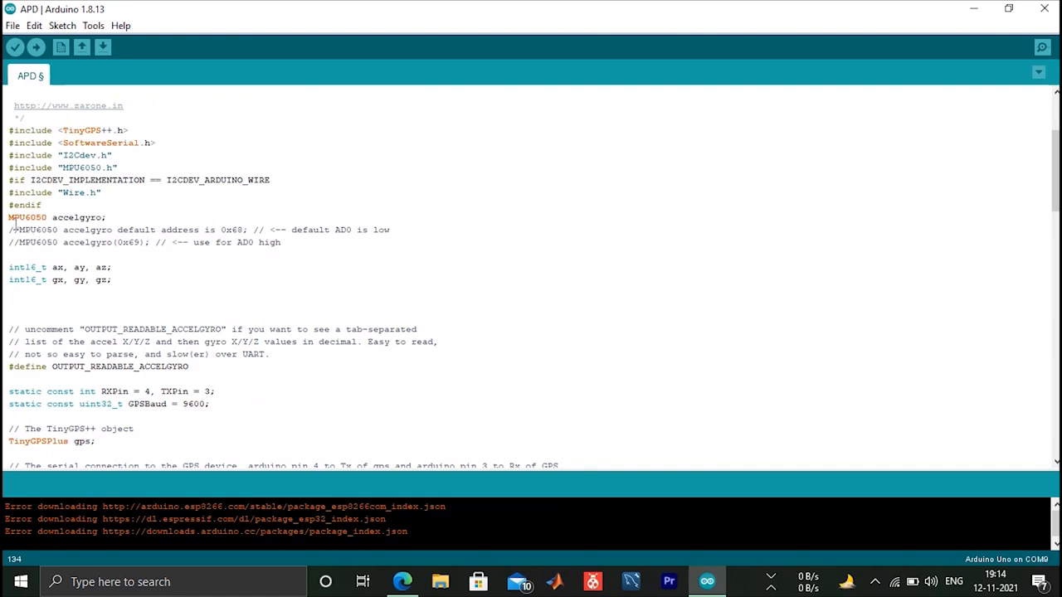
{"action": "left_click_drag", "start_coordinate": [8, 217], "coordinate": [287, 242]}
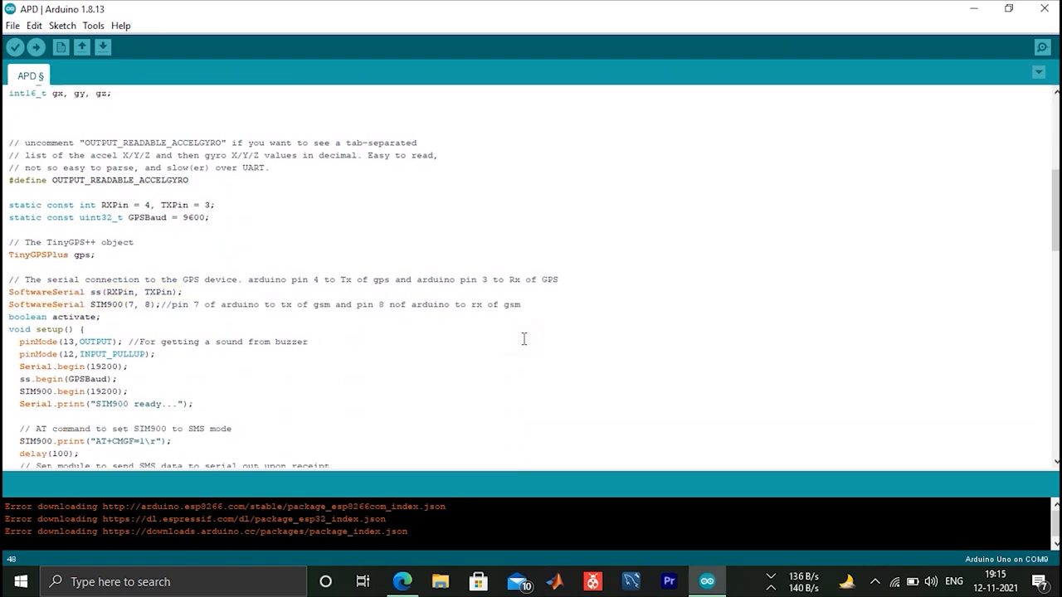
{"action": "scroll", "scroll_direction": "down", "scroll_amount": 3}
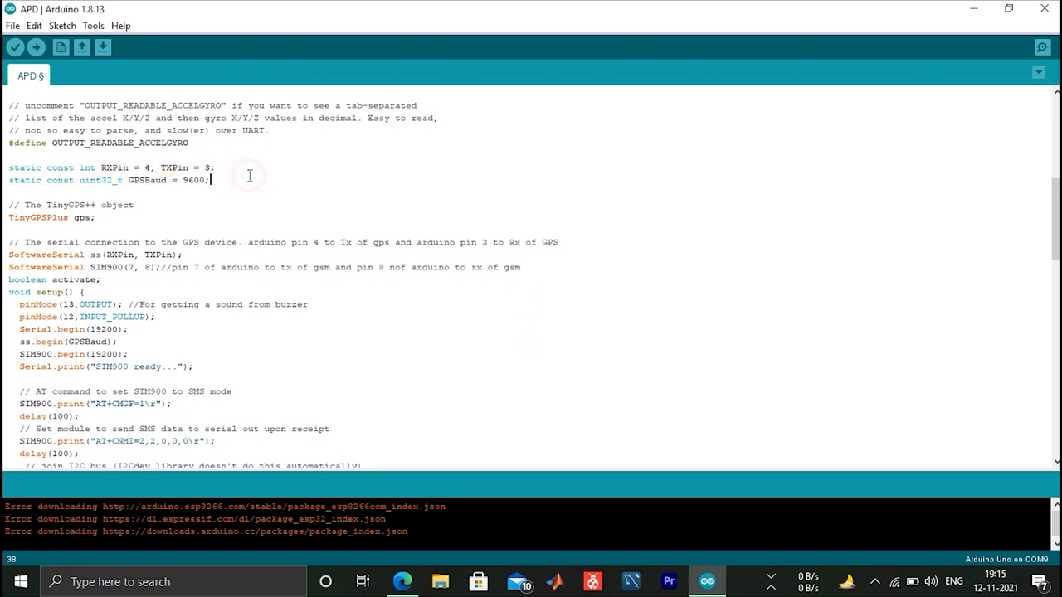
{"action": "scroll", "scroll_direction": "down", "scroll_amount": 3}
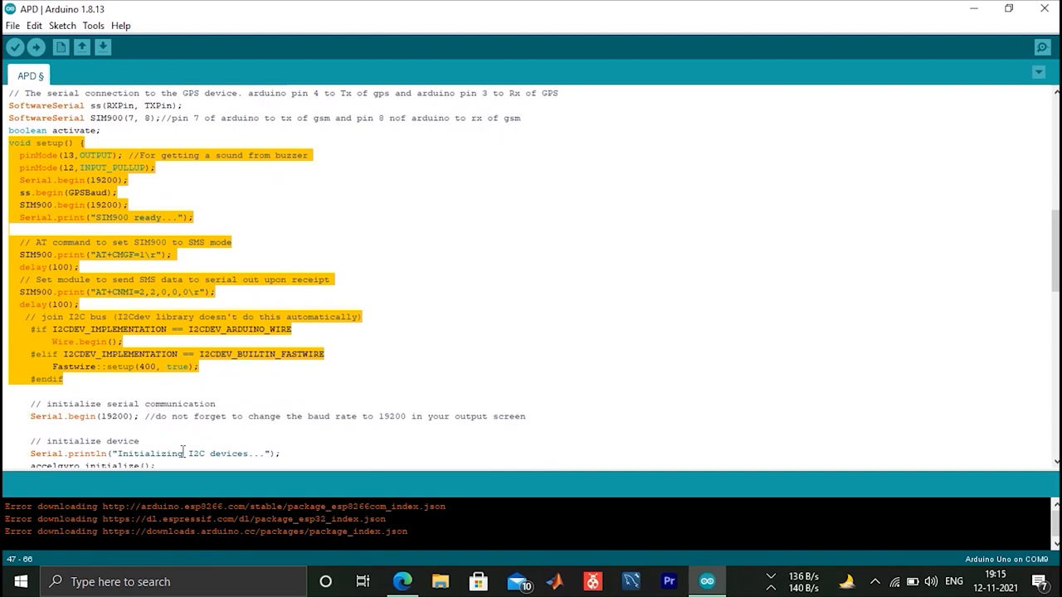
{"action": "scroll", "scroll_direction": "down", "scroll_amount": 3}
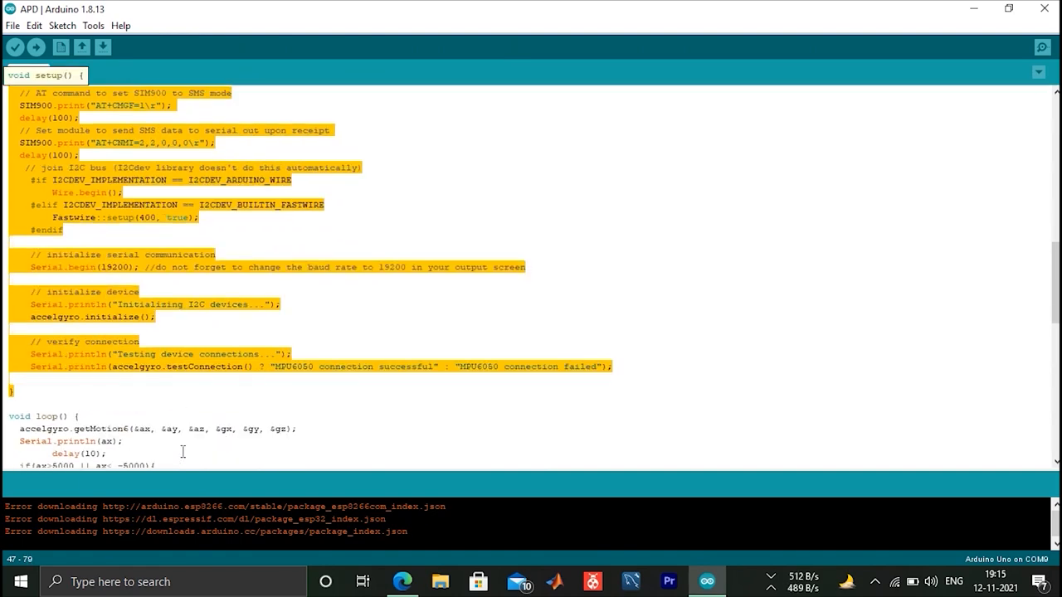
{"action": "scroll", "scroll_direction": "down", "scroll_amount": 3}
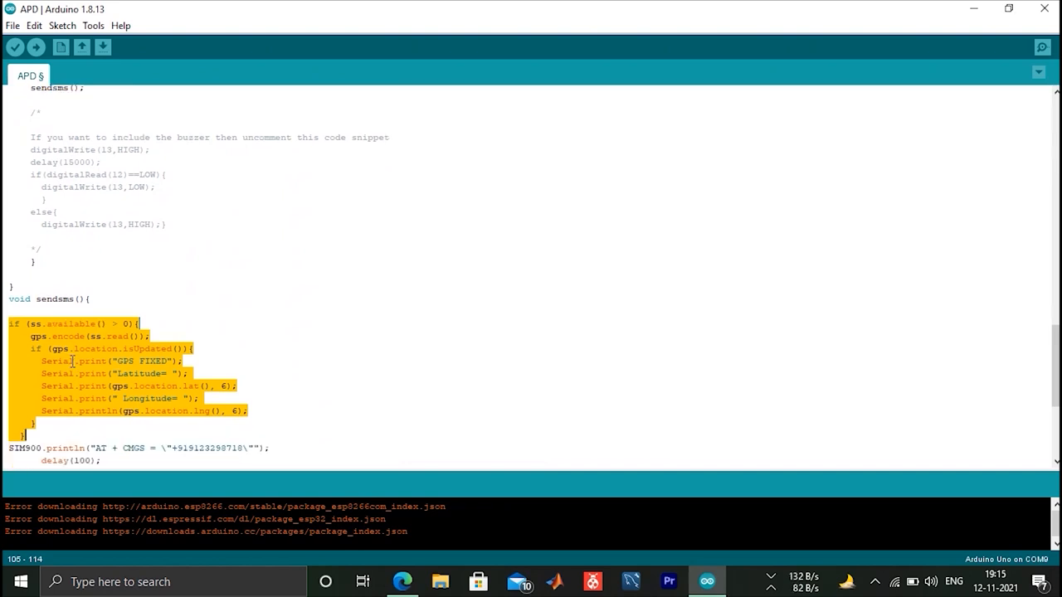
{"action": "scroll", "scroll_direction": "down", "scroll_amount": 3}
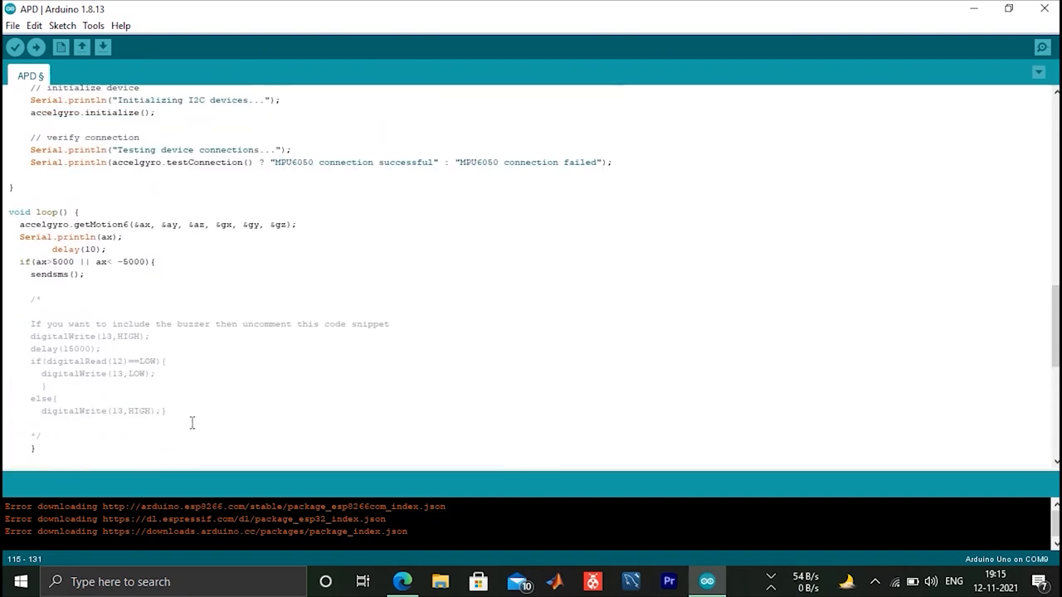
- Highlight the loop's sendsms() call, then compile and upload the sketch to the Uno
{"action": "double_click", "coordinate": [55, 274]}
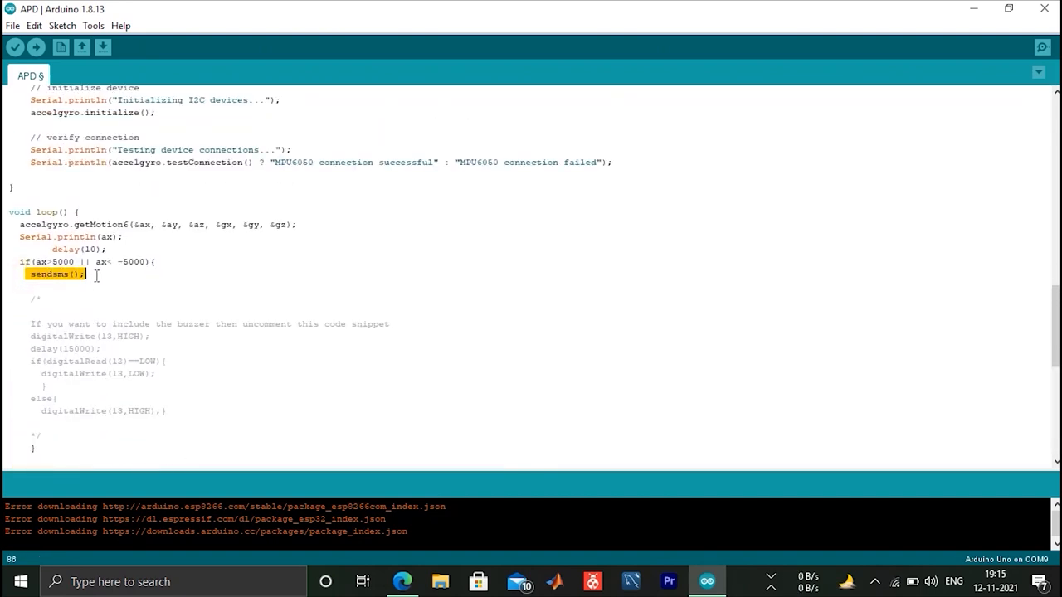
{"action": "left_click", "coordinate": [84, 273]}
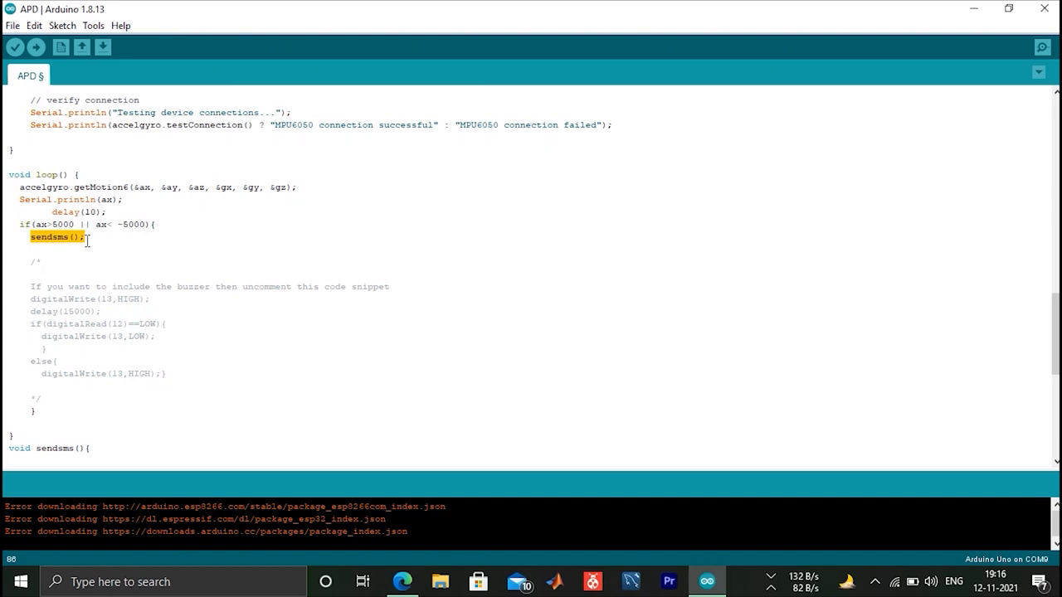
{"action": "scroll", "scroll_direction": "down", "scroll_amount": 3}
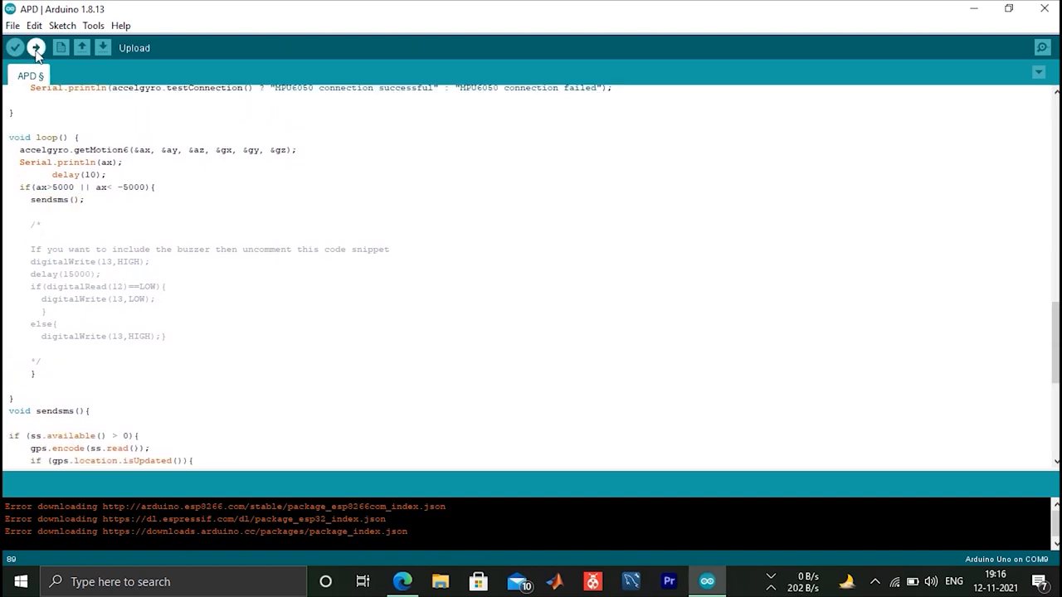
{"action": "left_click", "coordinate": [14, 47]}
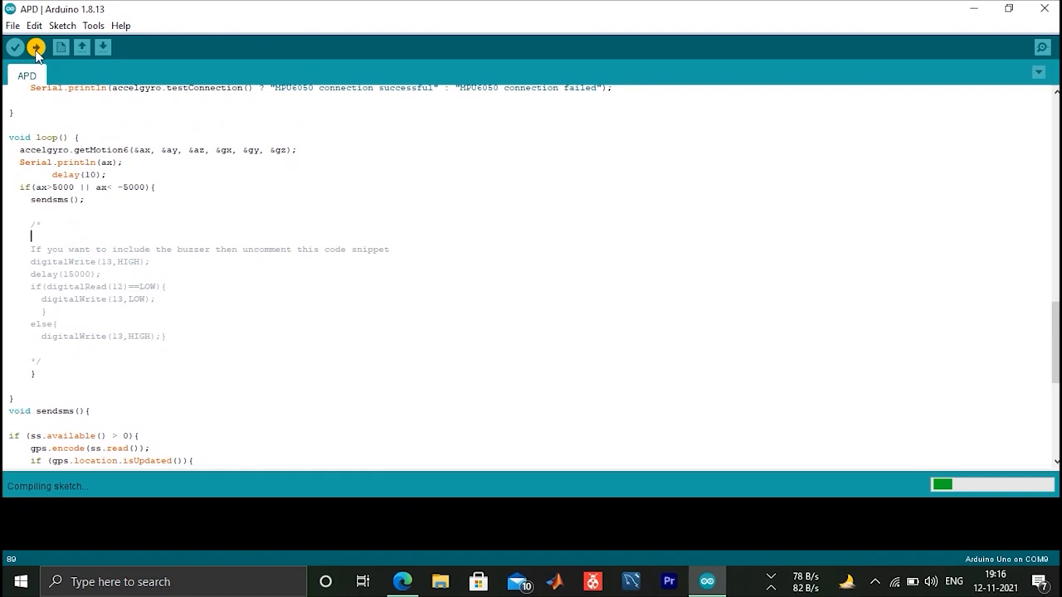